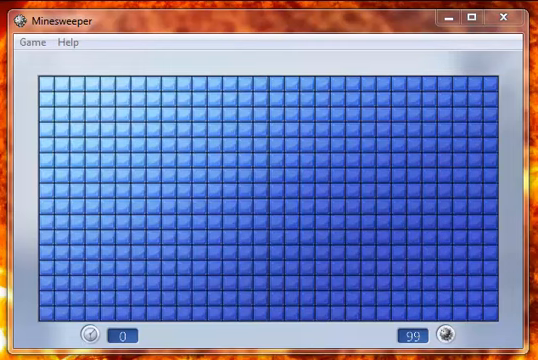
{"action": "mouse_move", "coordinate": [272, 164]}
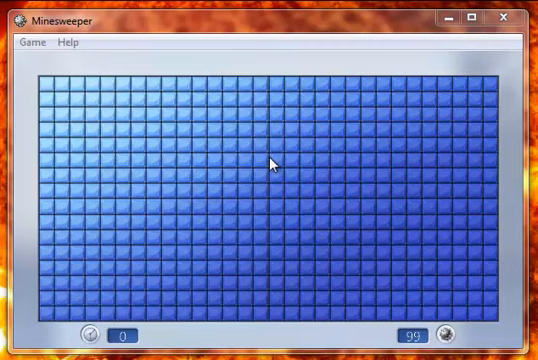
{"action": "mouse_move", "coordinate": [138, 32]}
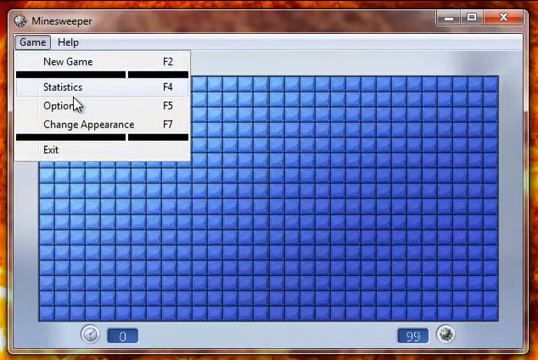
{"action": "mouse_move", "coordinate": [62, 86]}
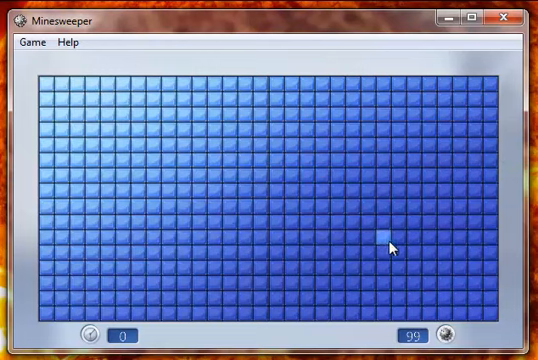
{"action": "mouse_move", "coordinate": [496, 148]}
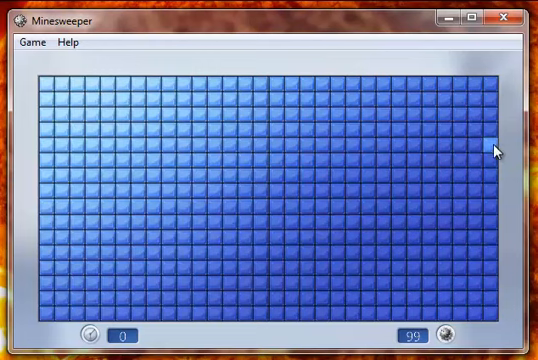
{"action": "mouse_move", "coordinate": [248, 136]}
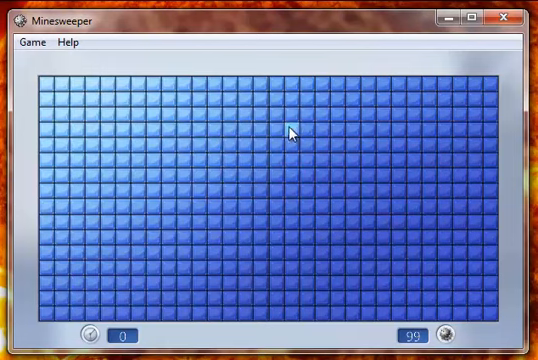
{"action": "mouse_move", "coordinate": [460, 130]}
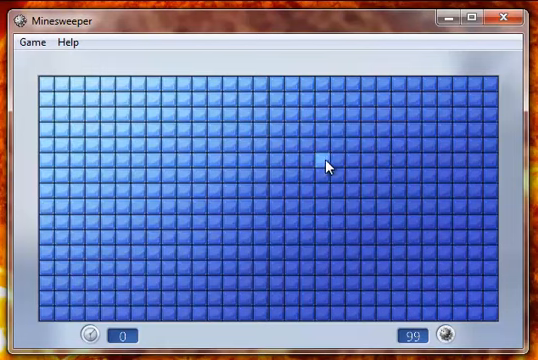
{"action": "mouse_move", "coordinate": [470, 236]}
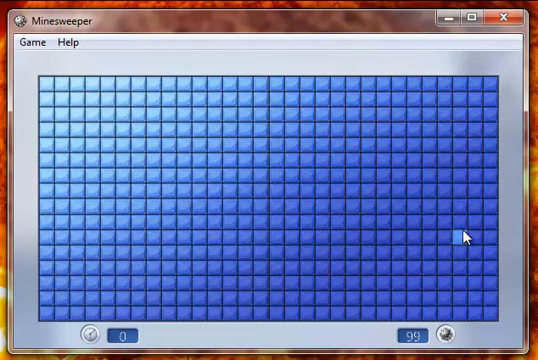
{"action": "mouse_move", "coordinate": [150, 224]}
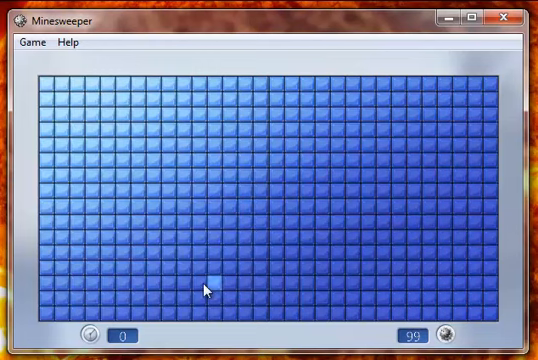
{"action": "mouse_move", "coordinate": [388, 152]}
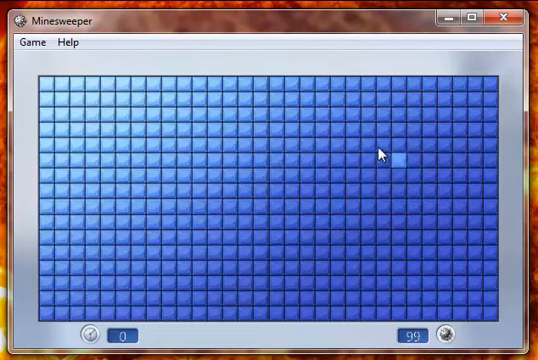
{"action": "mouse_move", "coordinate": [350, 188]}
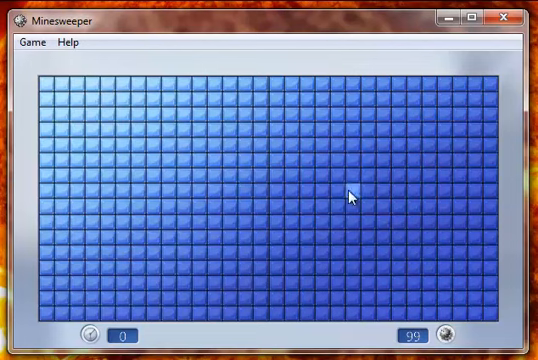
{"action": "mouse_move", "coordinate": [78, 96]}
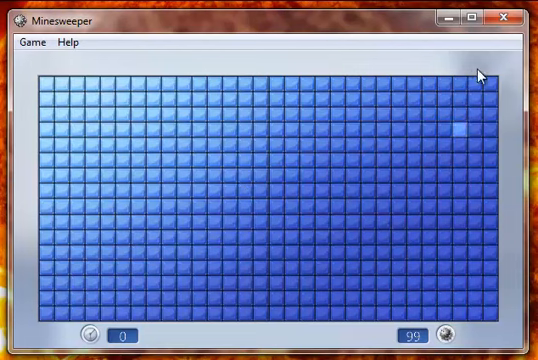
{"action": "mouse_move", "coordinate": [218, 264]}
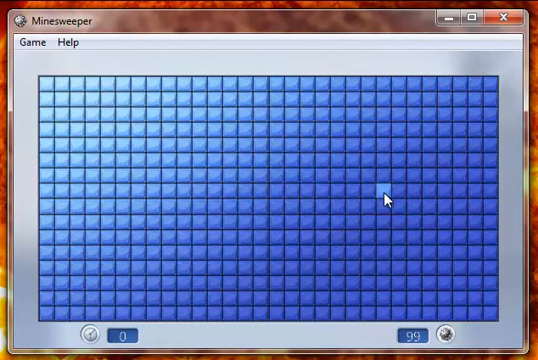
{"action": "mouse_move", "coordinate": [78, 120]}
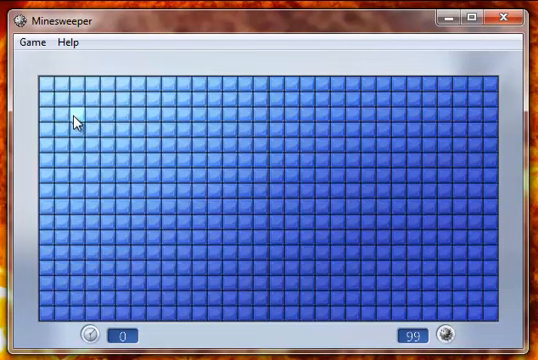
{"action": "mouse_move", "coordinate": [450, 110]}
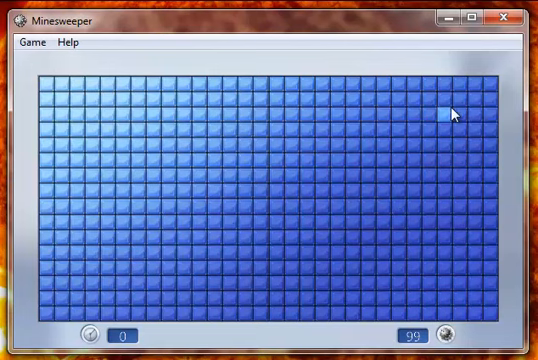
{"action": "mouse_move", "coordinate": [404, 296]}
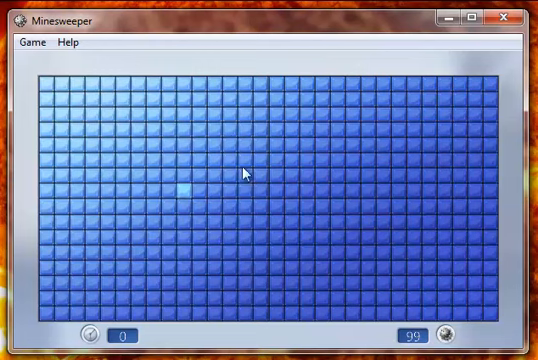
{"action": "mouse_move", "coordinate": [310, 132]}
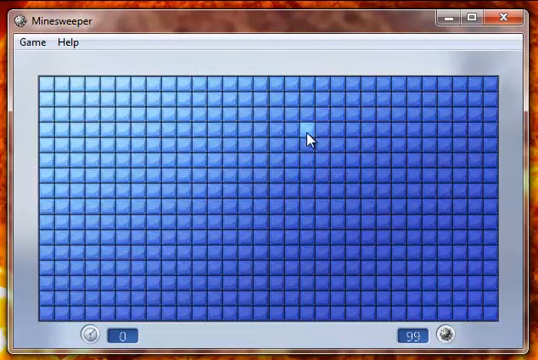
{"action": "mouse_move", "coordinate": [408, 212]}
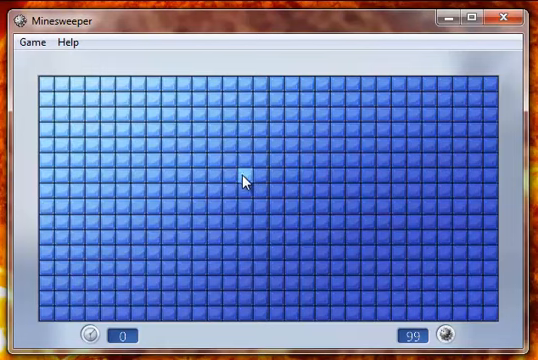
{"action": "mouse_move", "coordinate": [248, 180]}
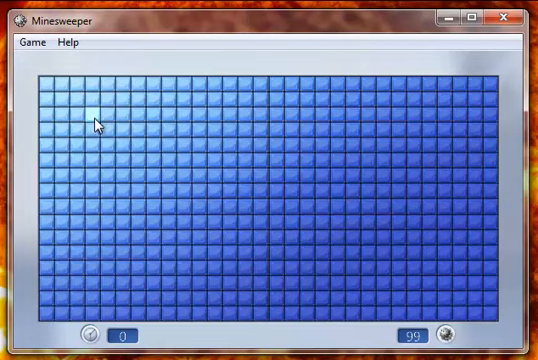
{"action": "mouse_move", "coordinate": [428, 290]}
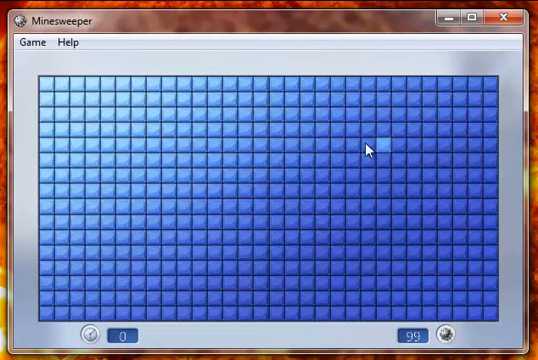
{"action": "mouse_move", "coordinate": [258, 248]}
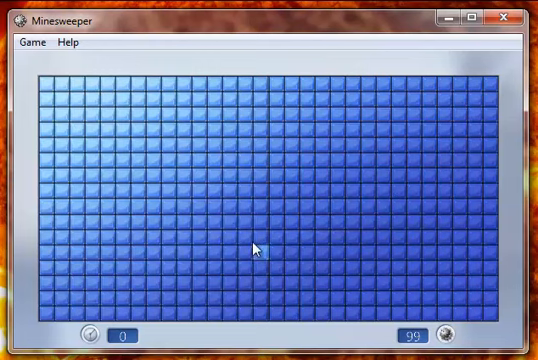
{"action": "mouse_move", "coordinate": [430, 176]}
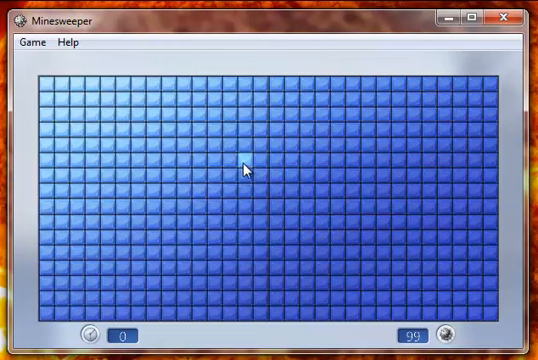
{"action": "mouse_move", "coordinate": [178, 124]}
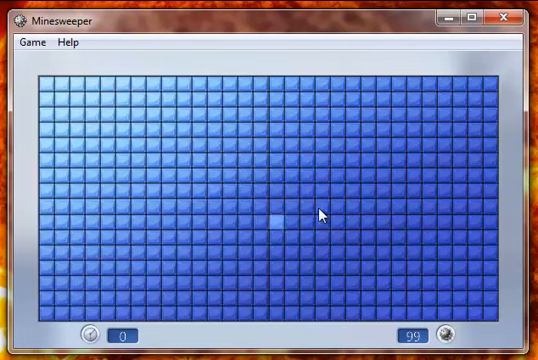
{"action": "mouse_move", "coordinate": [244, 192]}
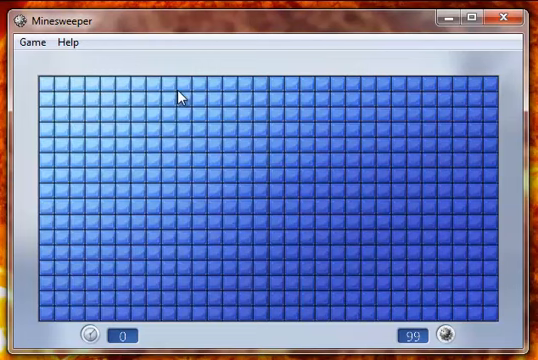
{"action": "mouse_move", "coordinate": [418, 224]}
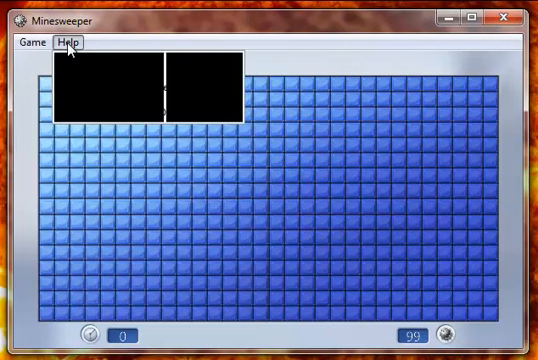
Dismiss the help menu, reveal the top-left region, then uncover a lone centre cell showing 2
{"action": "left_click", "coordinate": [72, 44]}
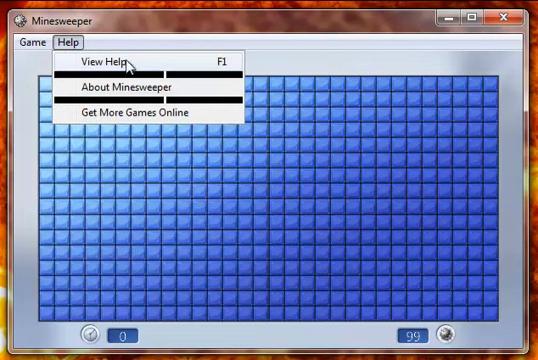
{"action": "mouse_move", "coordinate": [156, 62]}
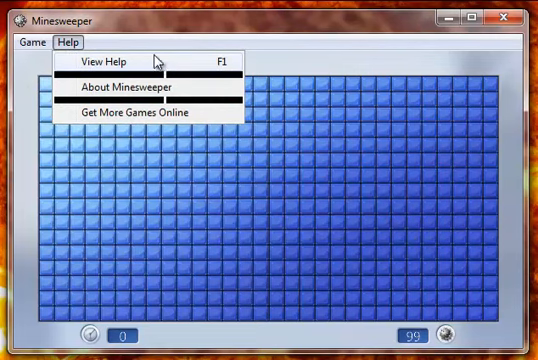
{"action": "left_click", "coordinate": [320, 216]}
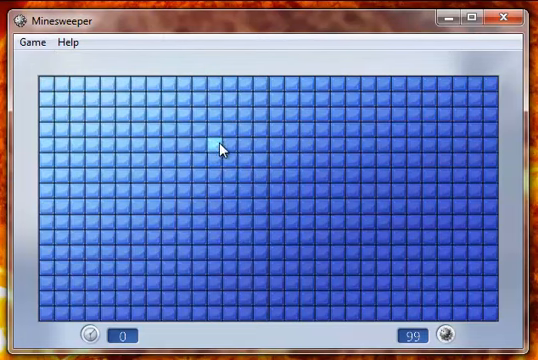
{"action": "mouse_move", "coordinate": [112, 150]}
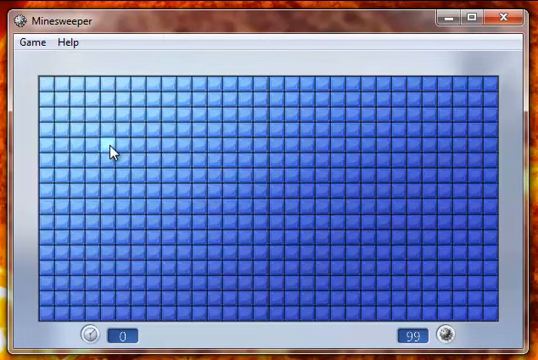
{"action": "left_click", "coordinate": [110, 150]}
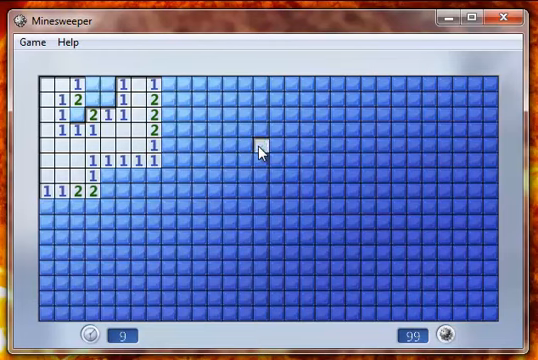
{"action": "left_click", "coordinate": [258, 152]}
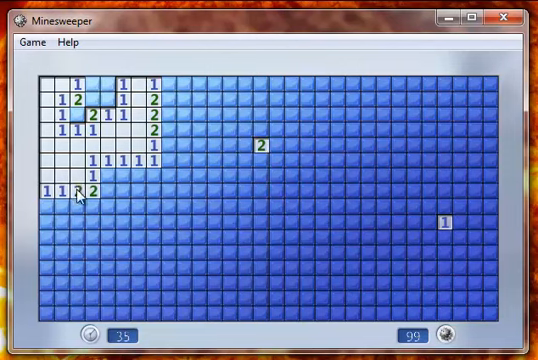
Uncover another isolated cell on the board's right side, showing 1
{"action": "left_click", "coordinate": [80, 190]}
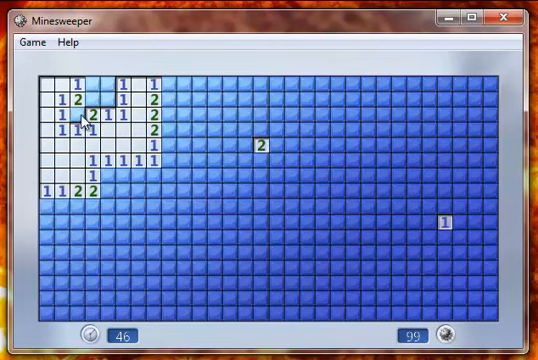
{"action": "mouse_move", "coordinate": [392, 92]}
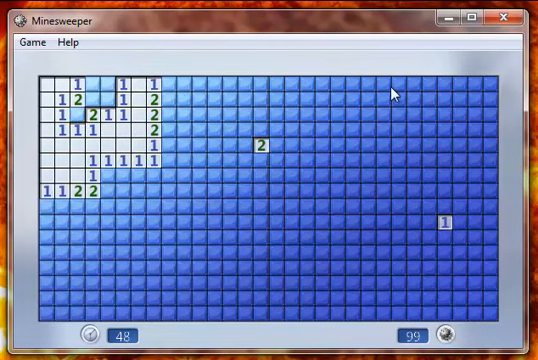